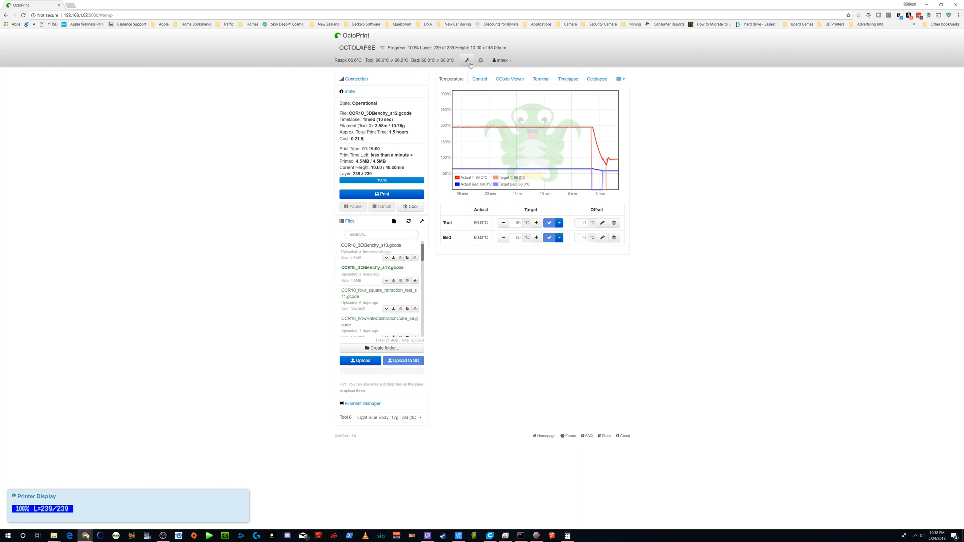
Open OctoPrint's settings via the wrench icon on the dashboard
{"action": "left_click", "coordinate": [465, 60]}
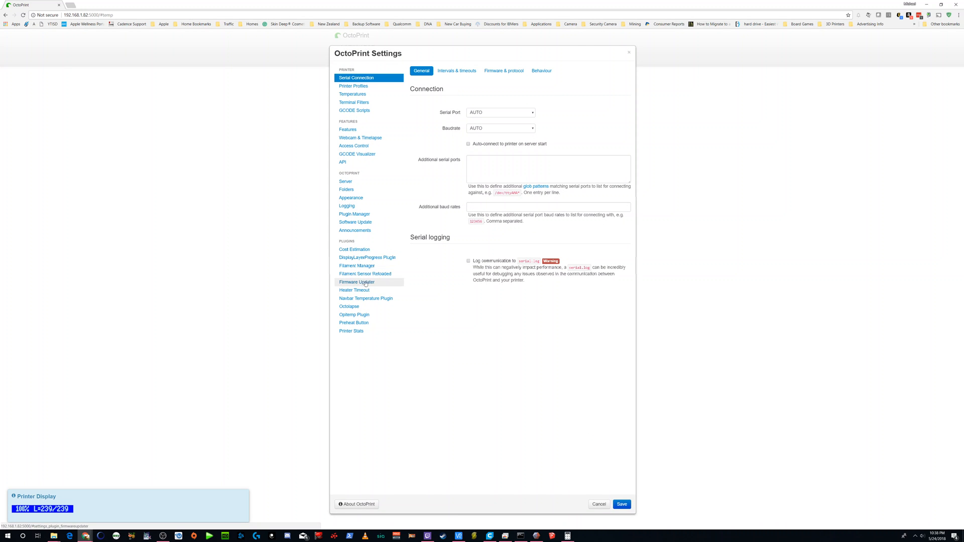
Go to the Firmware Updater plugin page and check the serial port list for /dev/ttyUSB0
{"action": "left_click", "coordinate": [357, 281]}
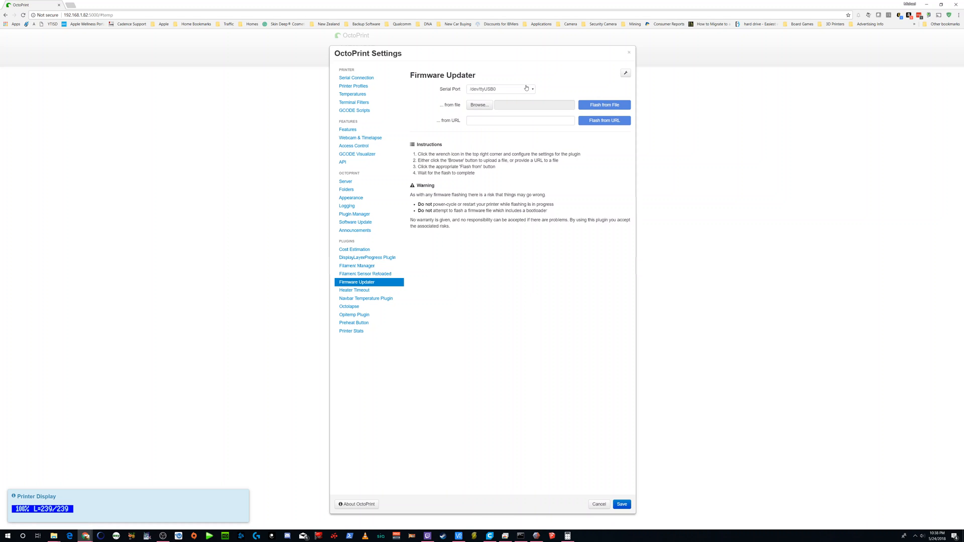
{"action": "mouse_move", "coordinate": [453, 113]}
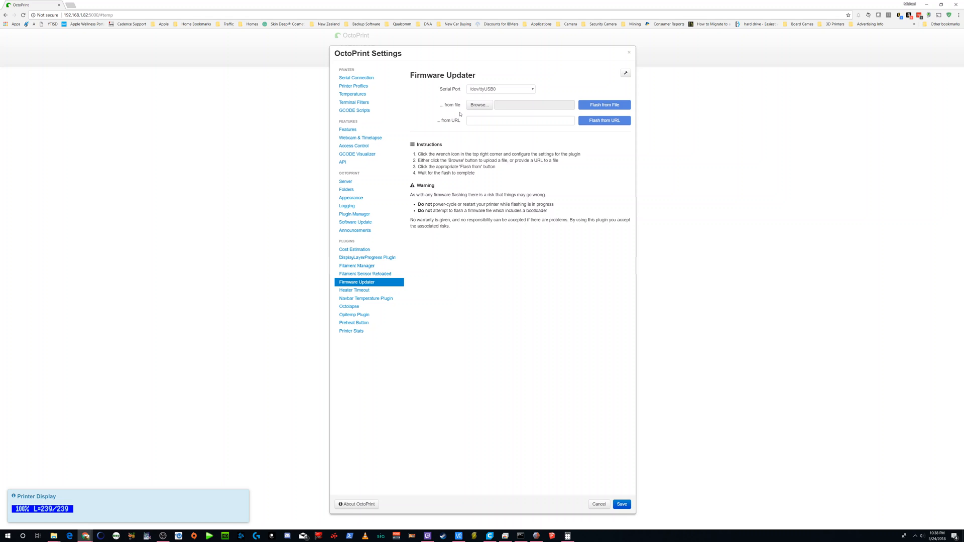
{"action": "mouse_move", "coordinate": [469, 121]}
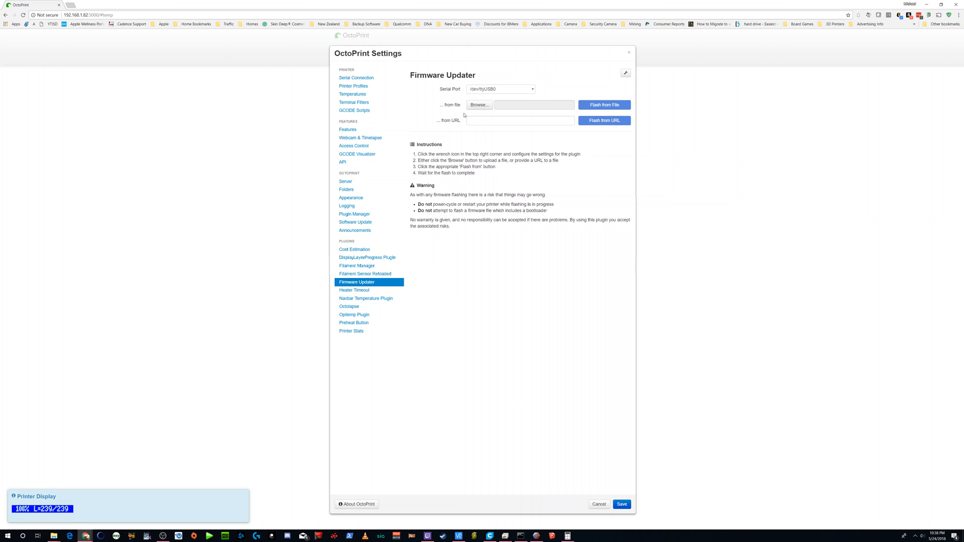
{"action": "mouse_move", "coordinate": [480, 104]}
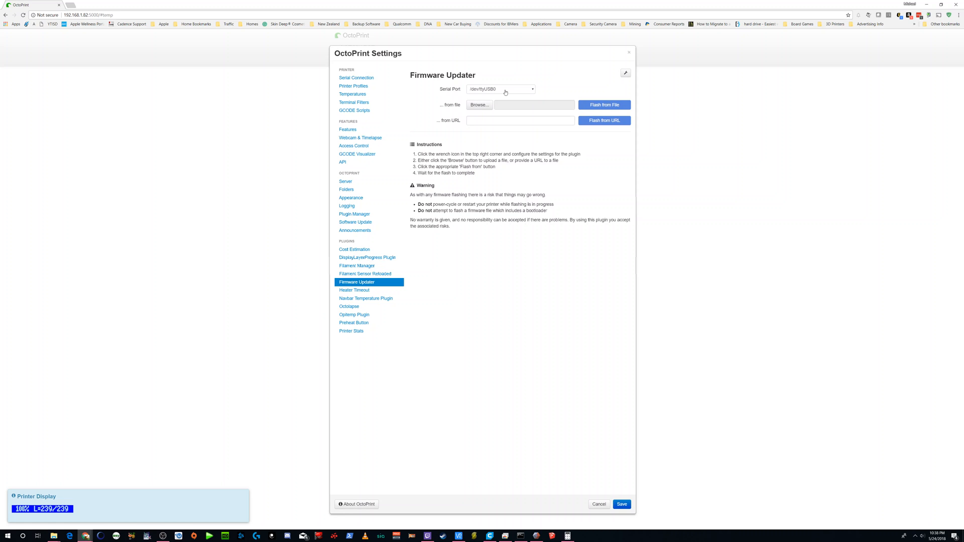
{"action": "left_click", "coordinate": [500, 89]}
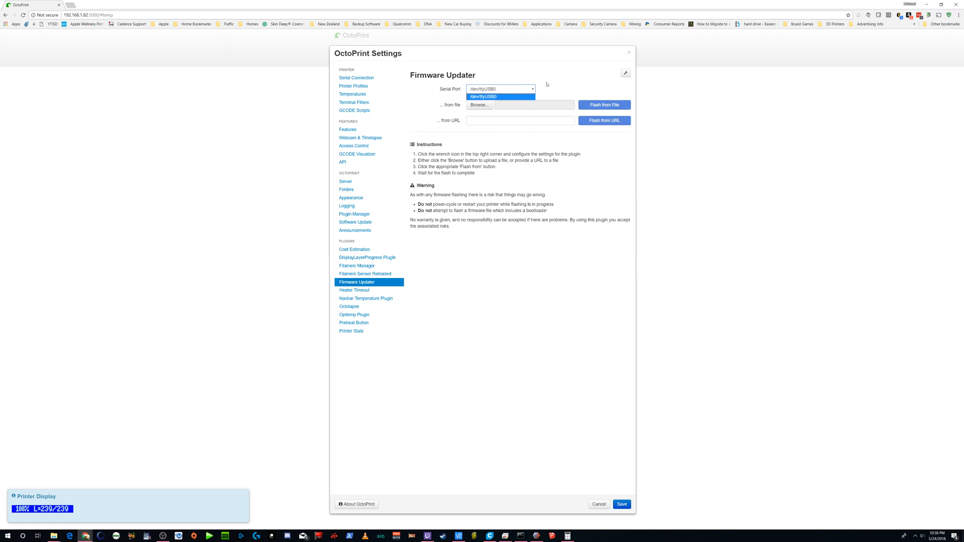
Configure the updater for avrdude with ATmega2560 as the AVR MCU and expand Post-flash Settings
{"action": "left_click", "coordinate": [626, 72]}
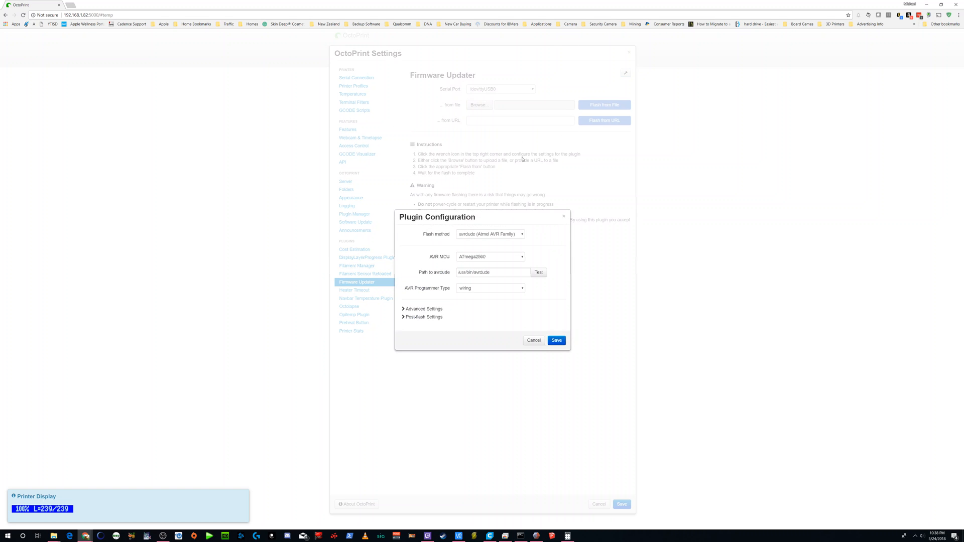
{"action": "mouse_move", "coordinate": [530, 175]}
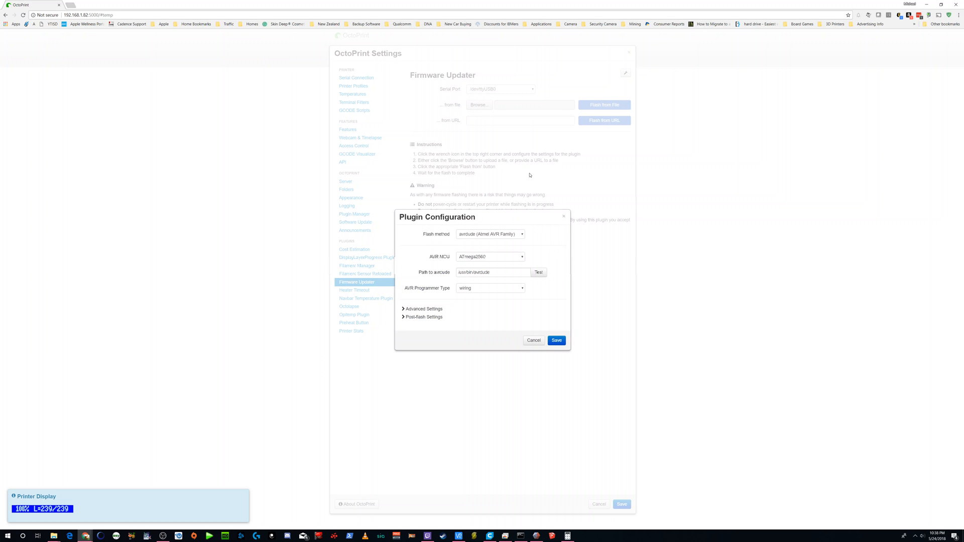
{"action": "mouse_move", "coordinate": [496, 239]}
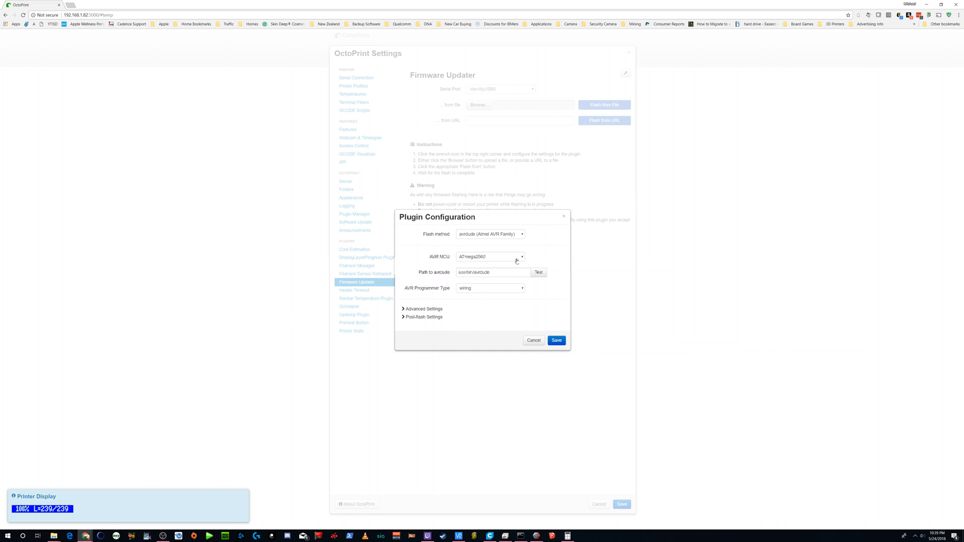
{"action": "mouse_move", "coordinate": [547, 248]}
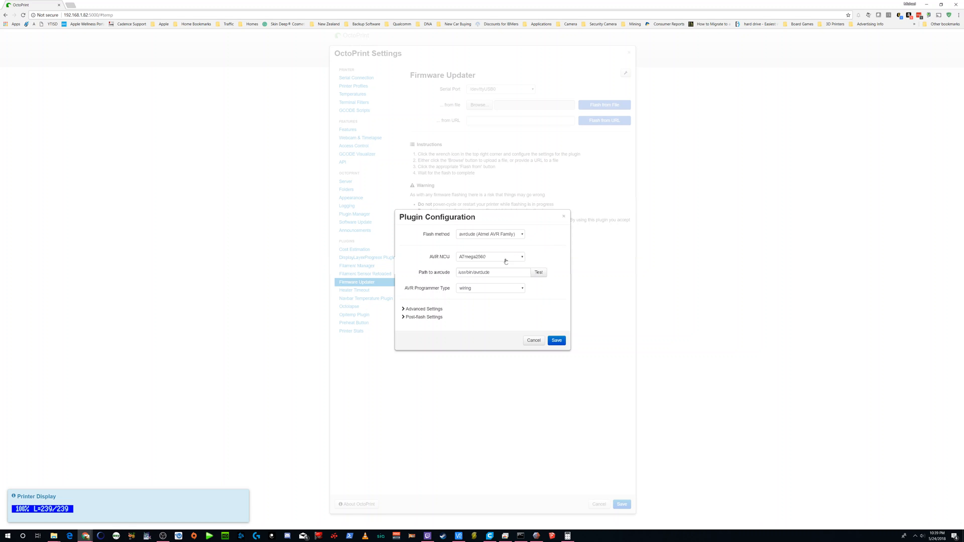
{"action": "left_click", "coordinate": [490, 257]}
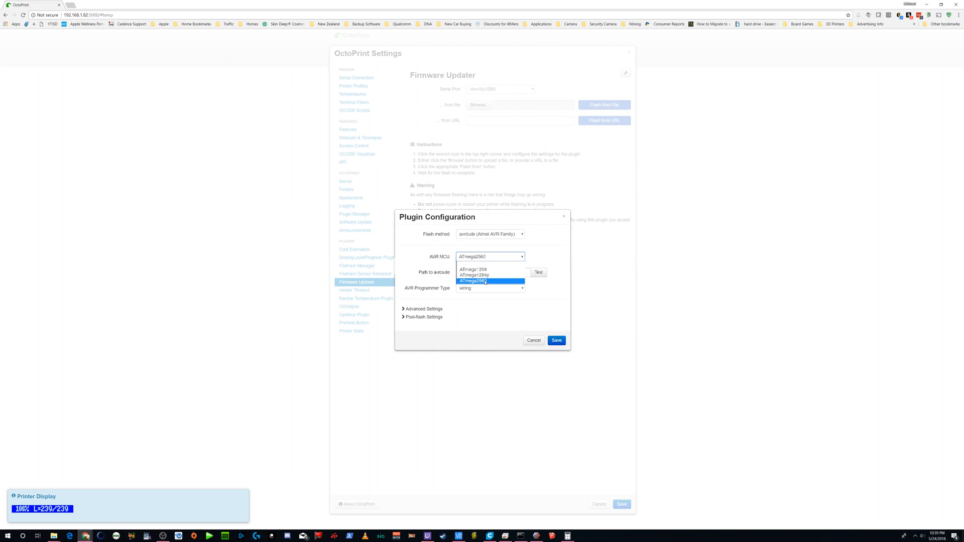
{"action": "left_click", "coordinate": [490, 281]}
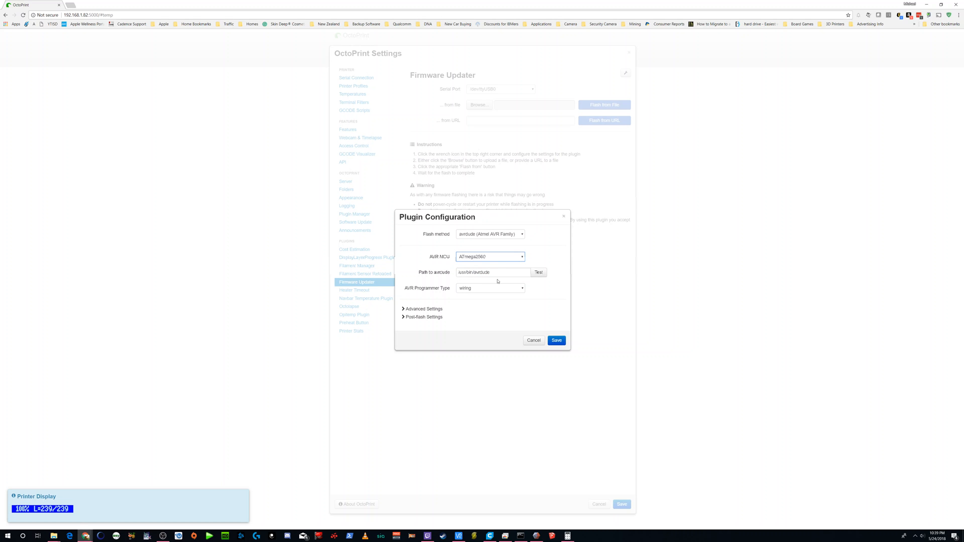
{"action": "mouse_move", "coordinate": [536, 283]}
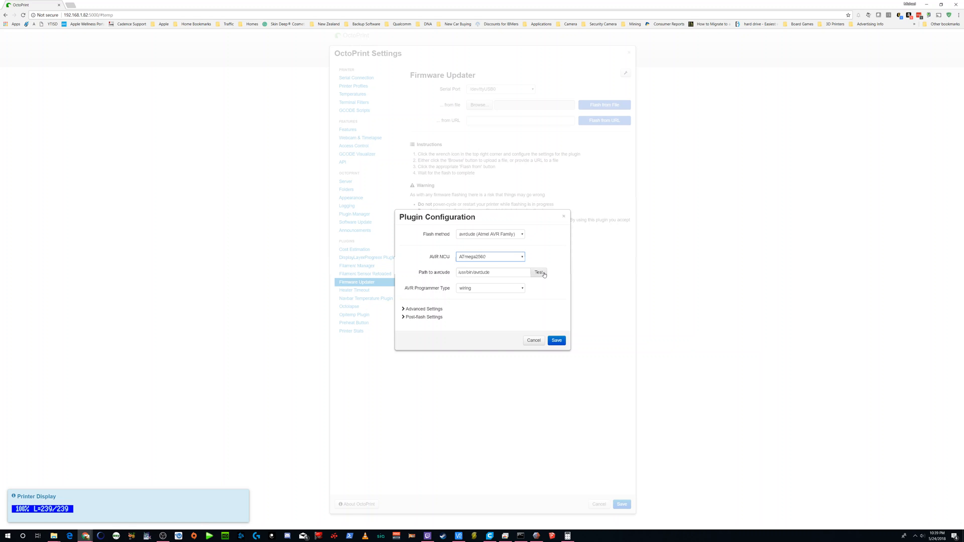
{"action": "mouse_move", "coordinate": [460, 290]}
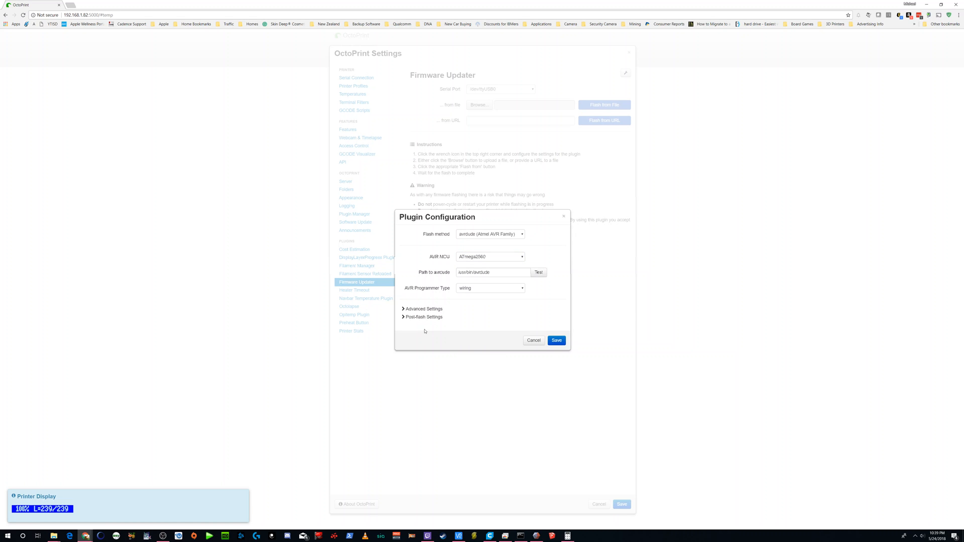
{"action": "left_click", "coordinate": [423, 316]}
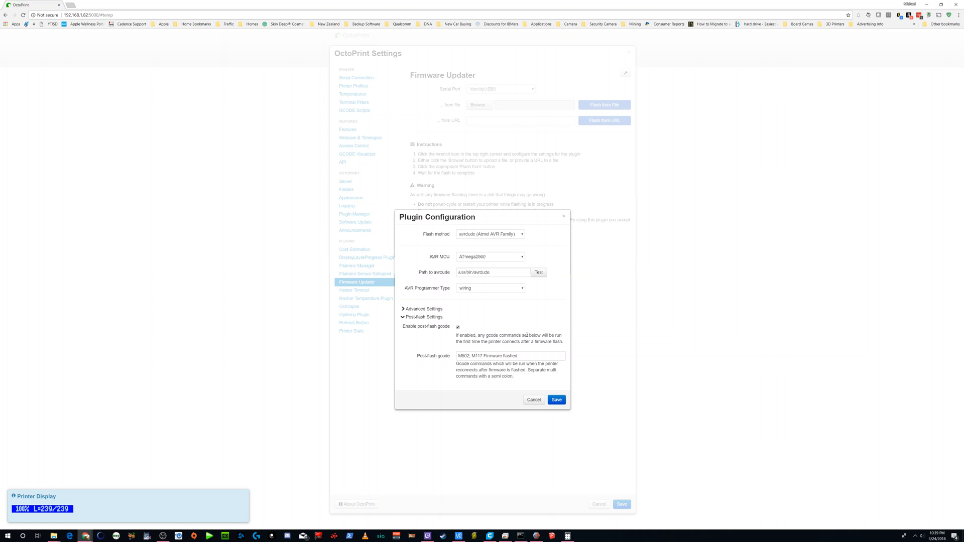
{"action": "mouse_move", "coordinate": [528, 348]}
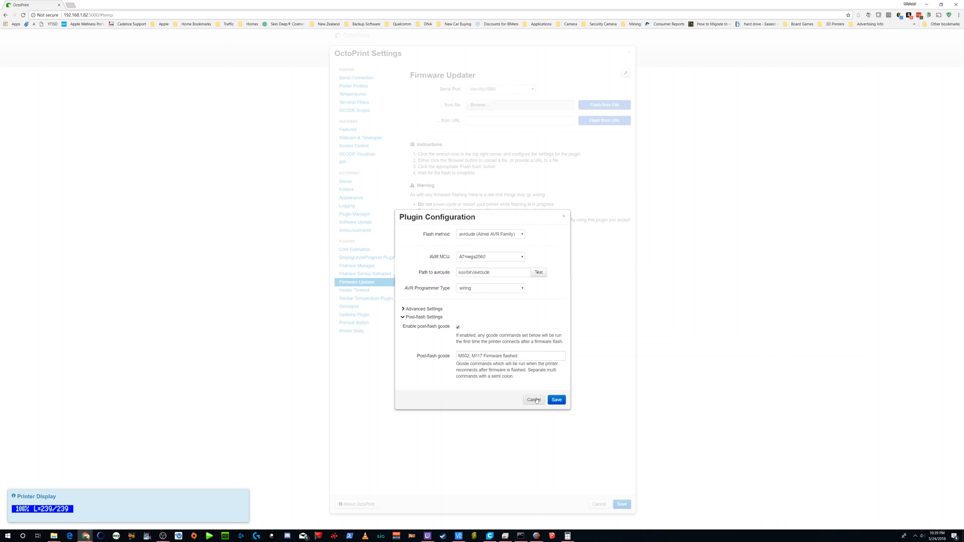
Cancel the Plugin Configuration dialog, returning to the Firmware Updater page unchanged
{"action": "left_click", "coordinate": [534, 400]}
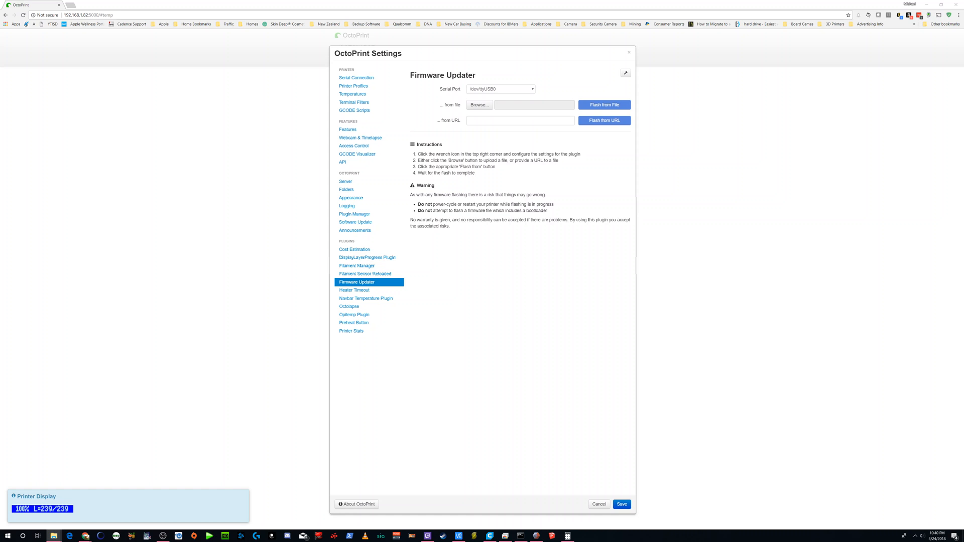
{"action": "mouse_move", "coordinate": [478, 110]}
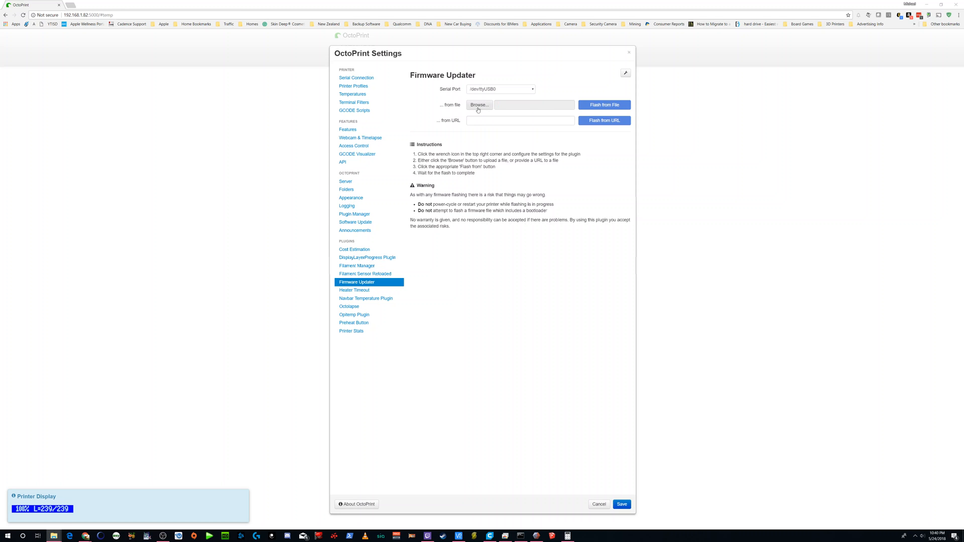
Browse to the TH3DUF folder and load TH3DUF.ino.mega.hex (non-bootloader) as the firmware file
{"action": "left_click", "coordinate": [479, 106]}
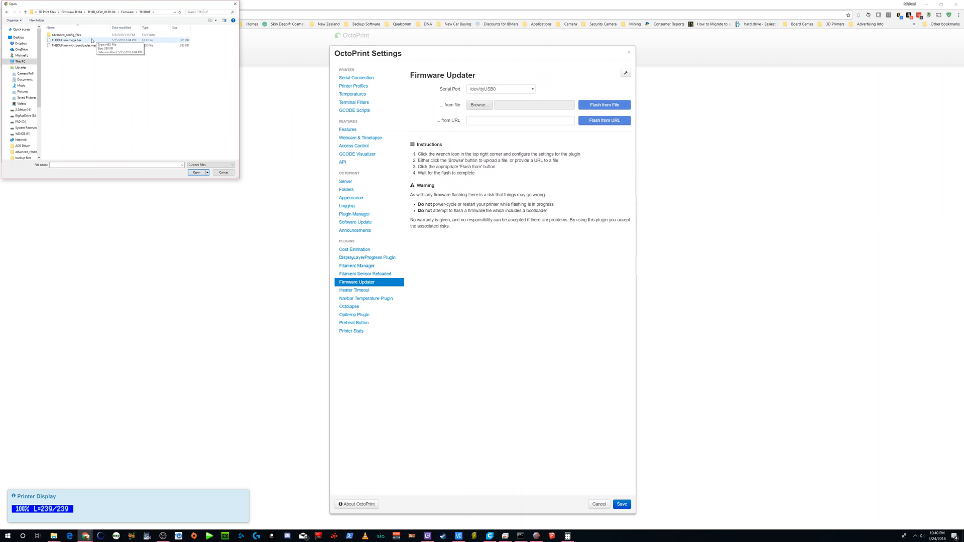
{"action": "left_click", "coordinate": [69, 38]}
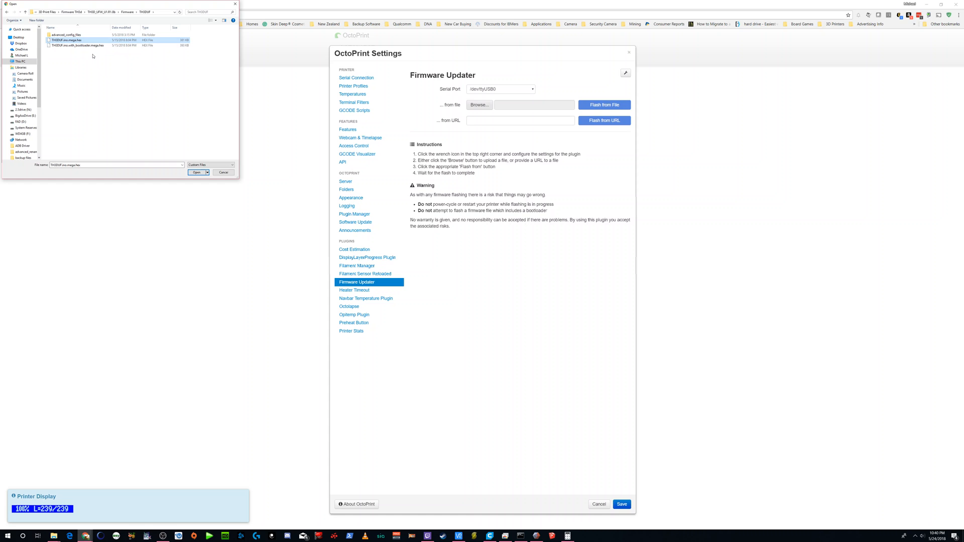
{"action": "mouse_move", "coordinate": [112, 59]}
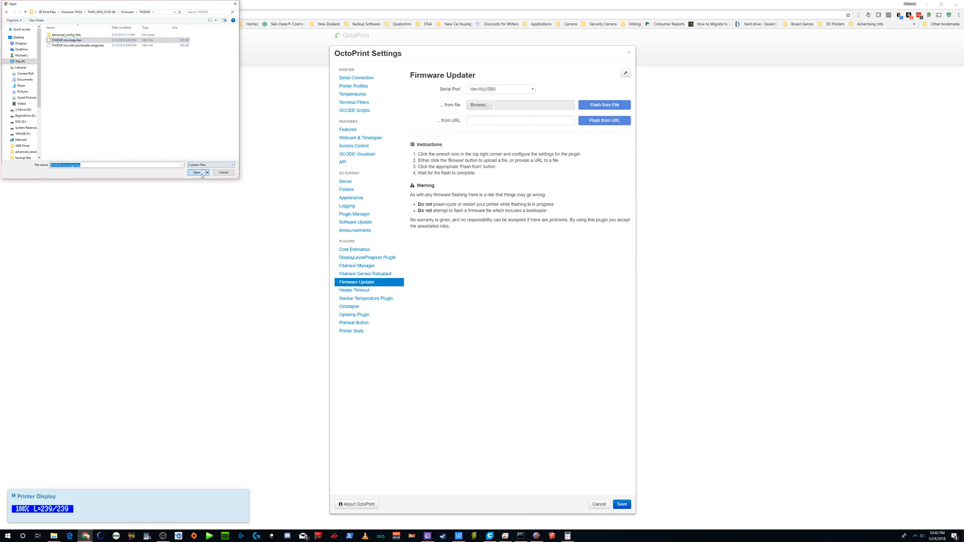
{"action": "left_click", "coordinate": [197, 173]}
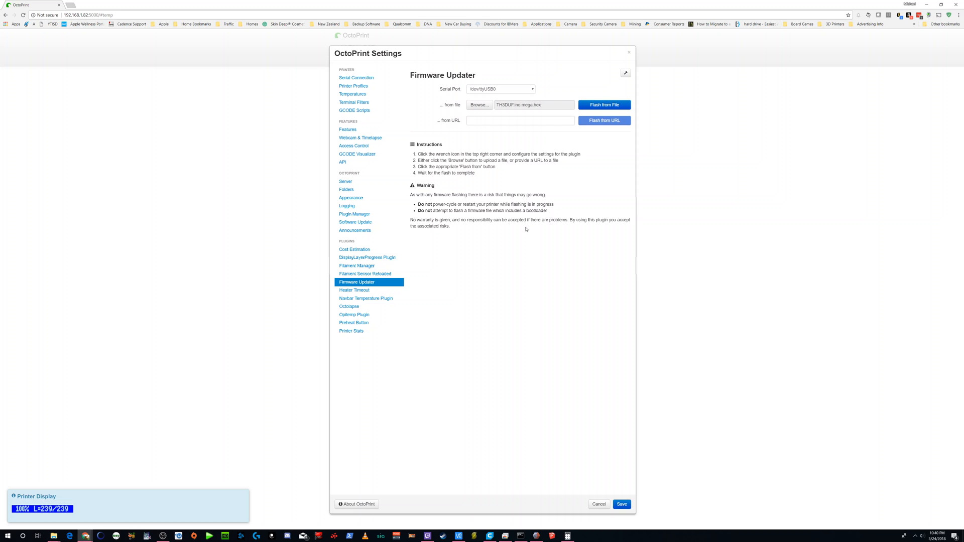
{"action": "mouse_move", "coordinate": [526, 229]}
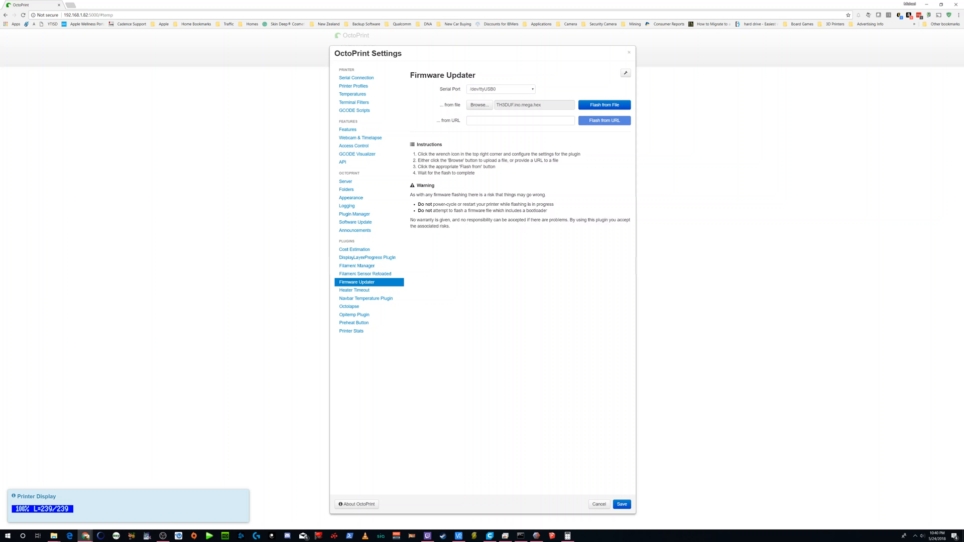